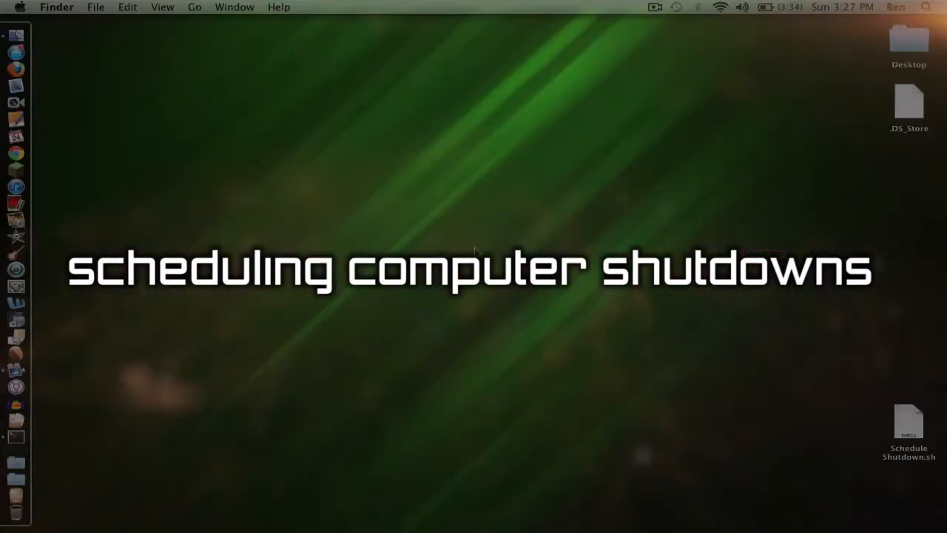
Bring up the Apple menu and point at System Preferences
left_click(21, 6)
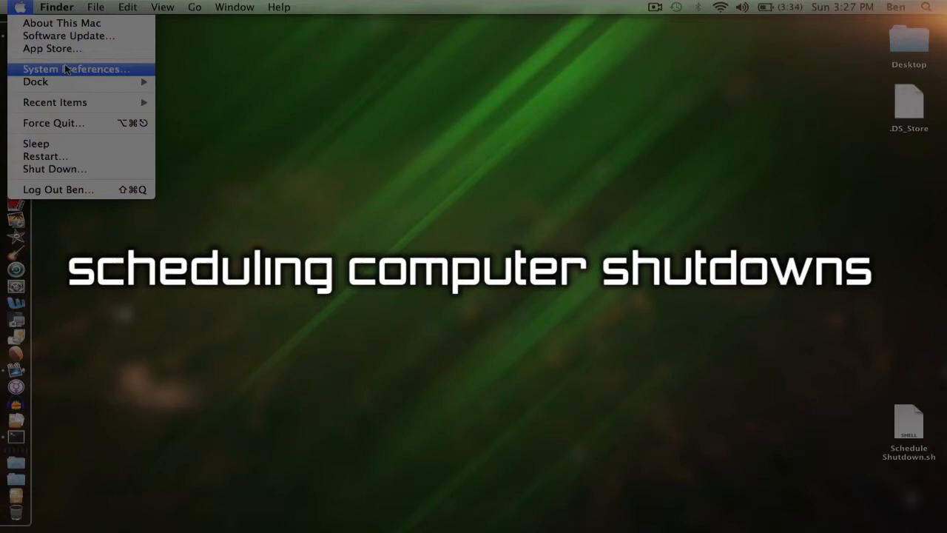
left_click(74, 69)
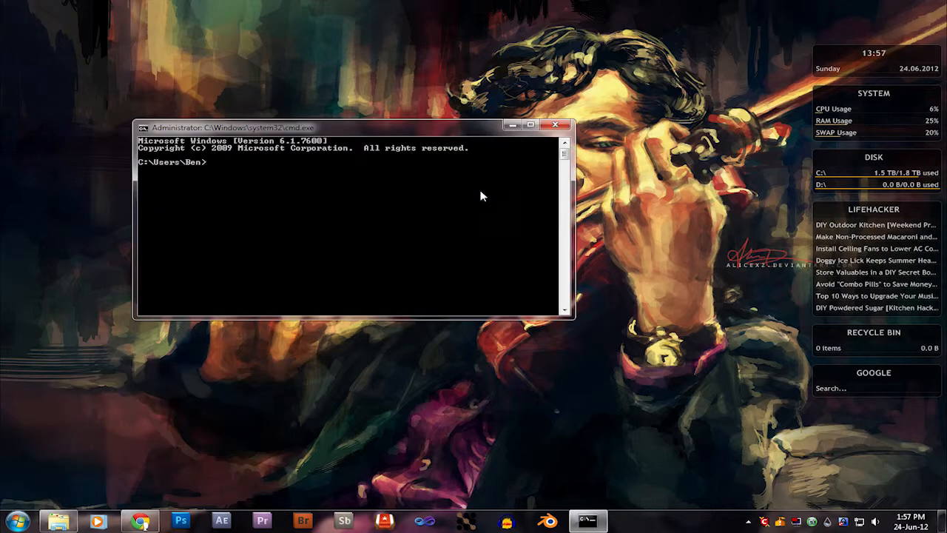
Schedule a Windows shutdown with 'shutdown -s -t 2600', then cancel it with 'shutdown -a'
type("shutdown -s")
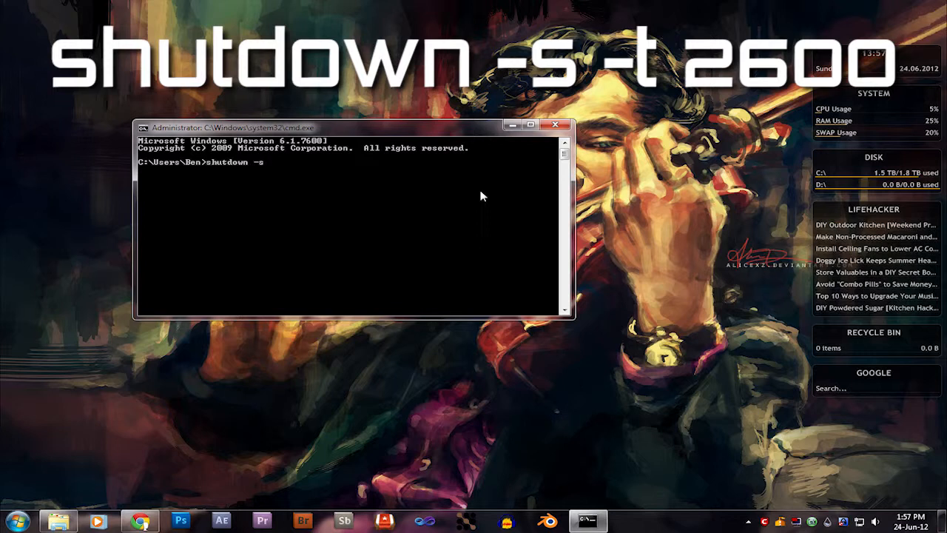
type("-t 2600")
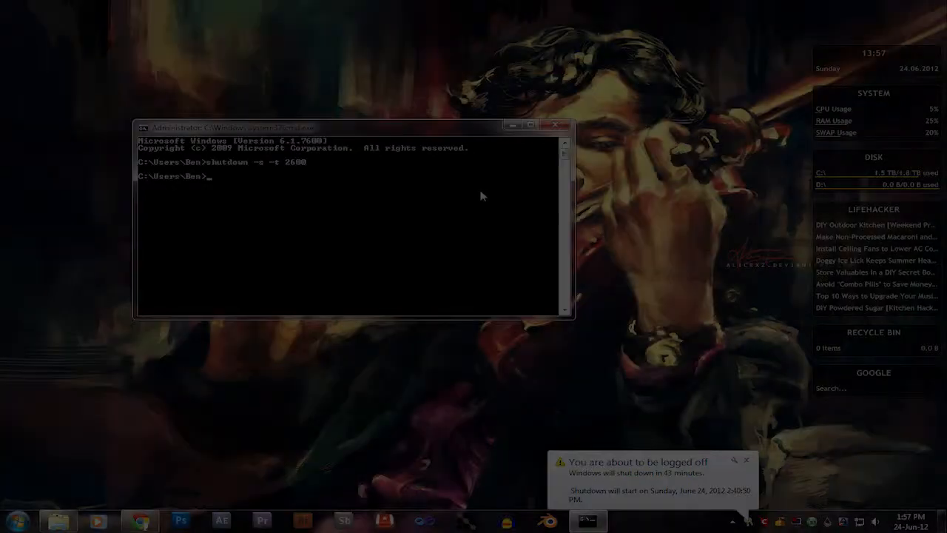
type("shutdow")
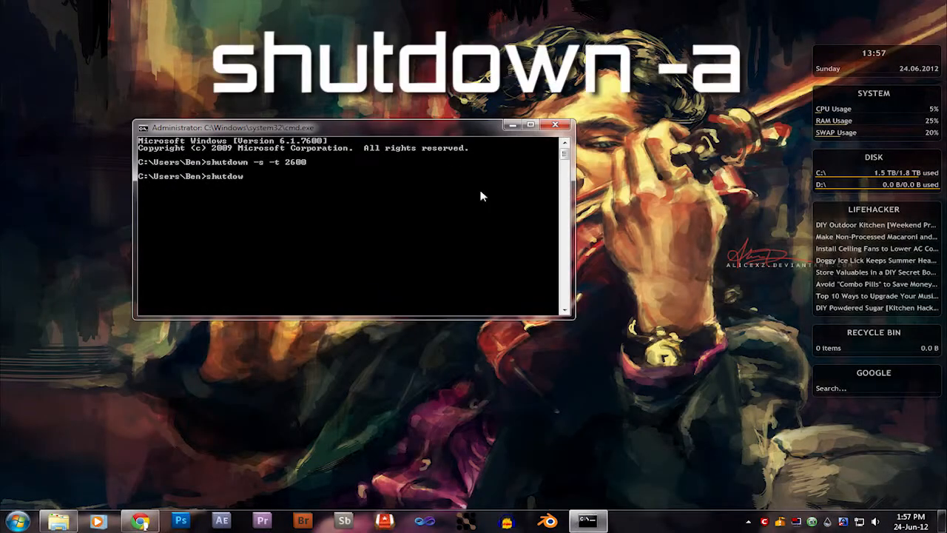
key("Return")
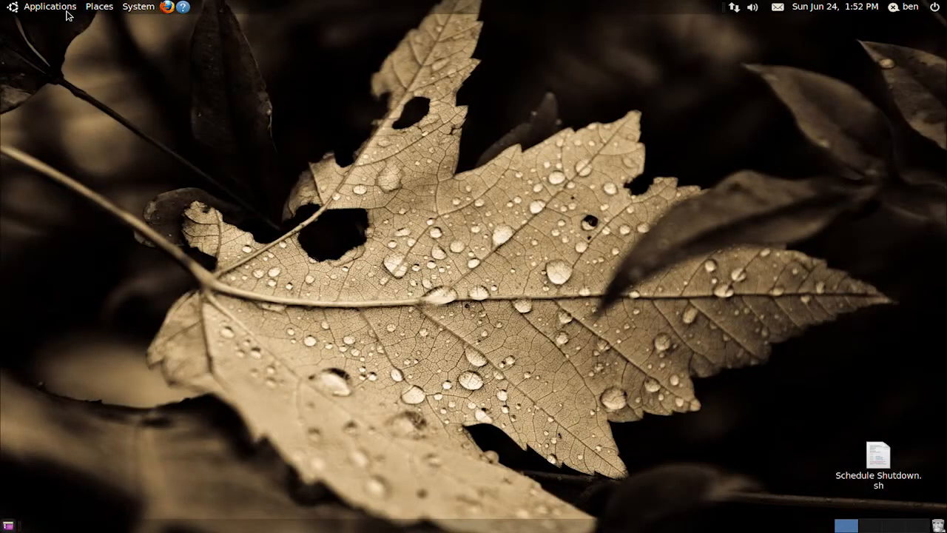
Launch Terminal from Applications > Accessories and run 'sudo shutdown 20' with the password
left_click(50, 6)
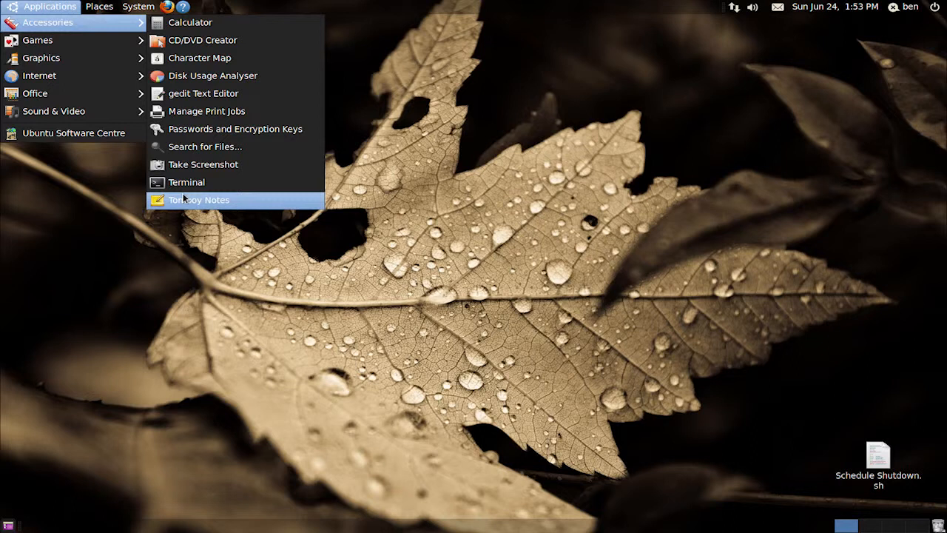
left_click(187, 181)
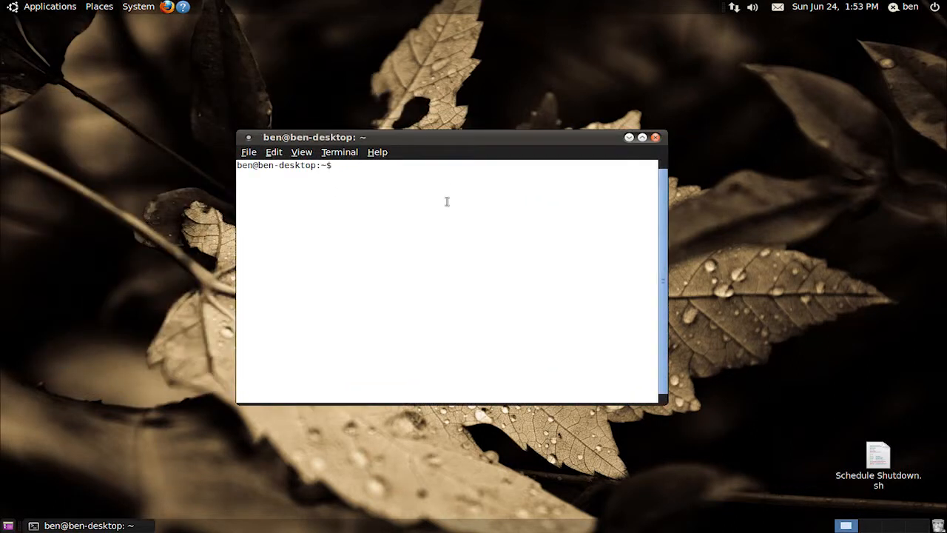
type("sudo shutdown")
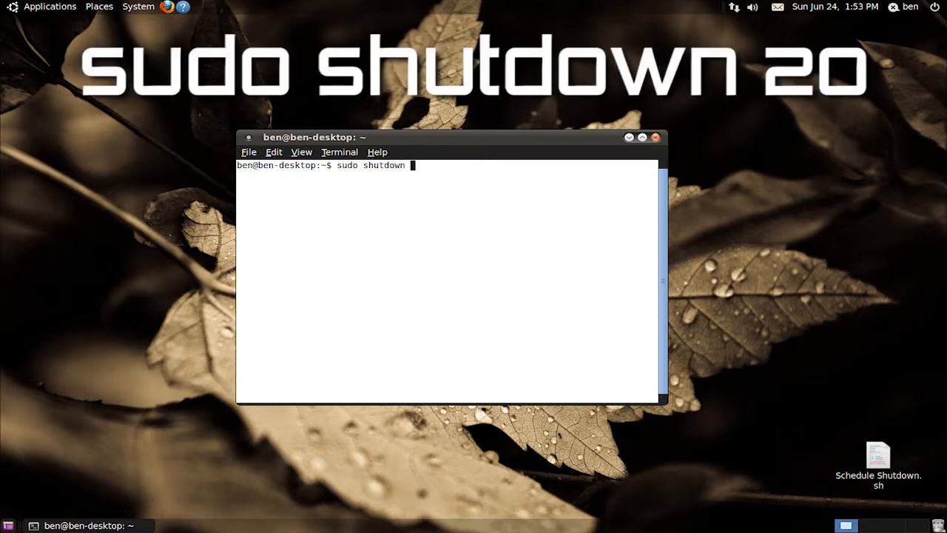
key("Return")
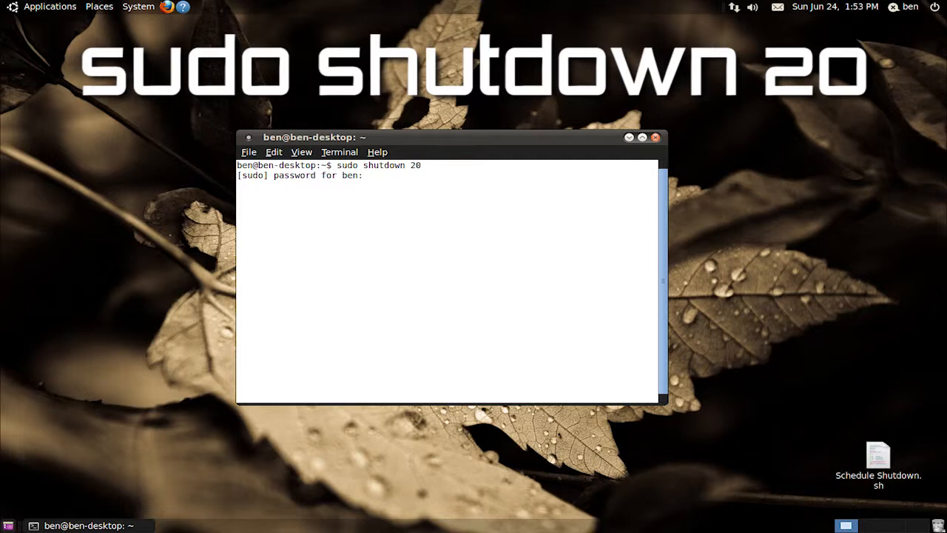
key("Return")
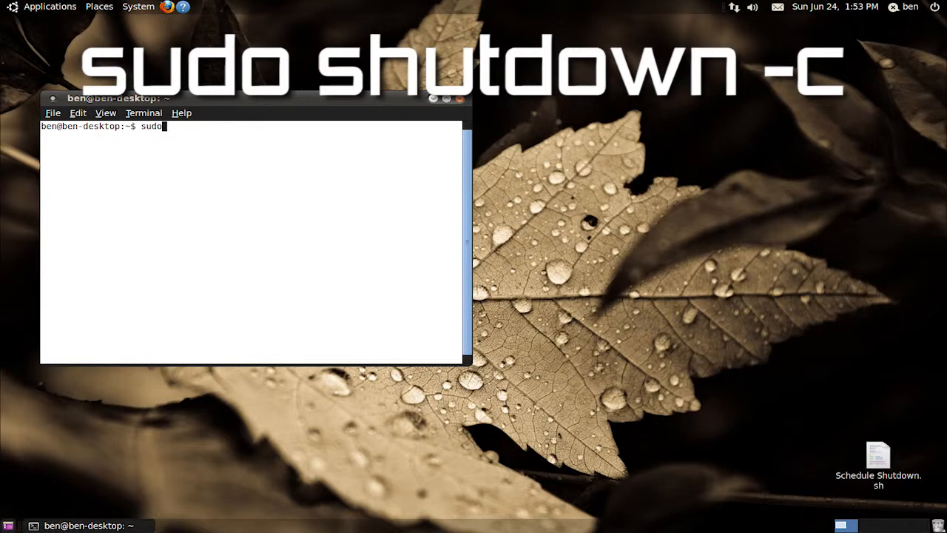
Cancel the scheduled shutdown with 'sudo shutdown -c', confirming the password
type(" shutdown -c")
key("Return")
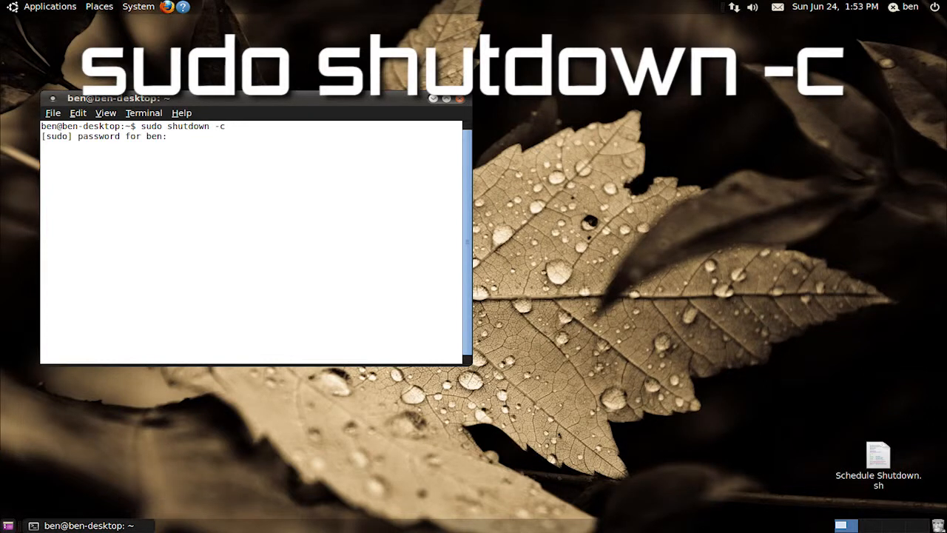
key("Return")
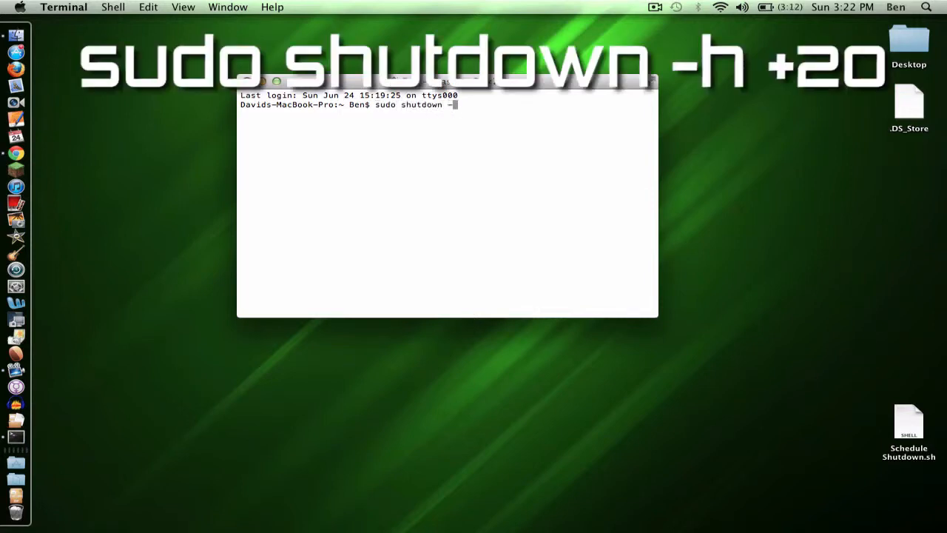
Run 'sudo shutdown -h +20', enter 'sudo kill 315' to cancel it, then bring up the Apple menu
type("h +20")
key("Return")
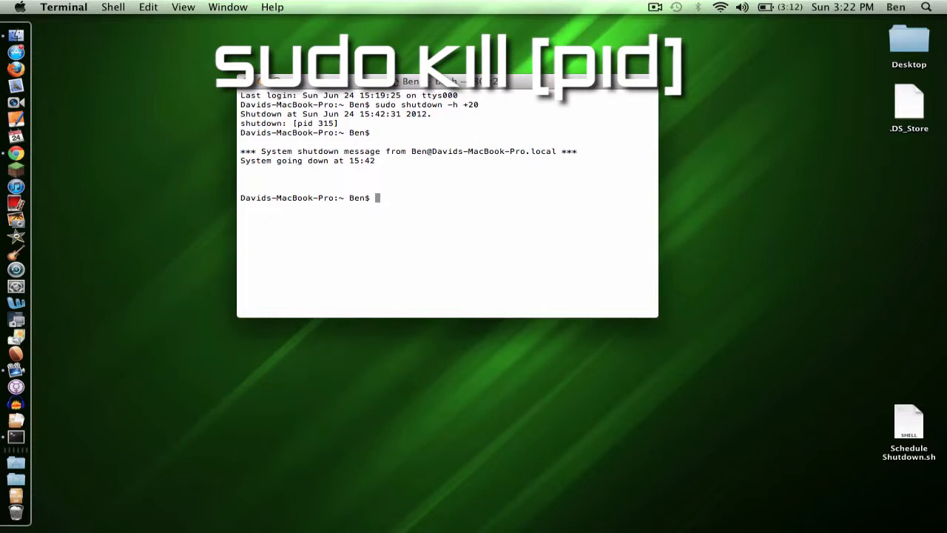
type("sudo kill")
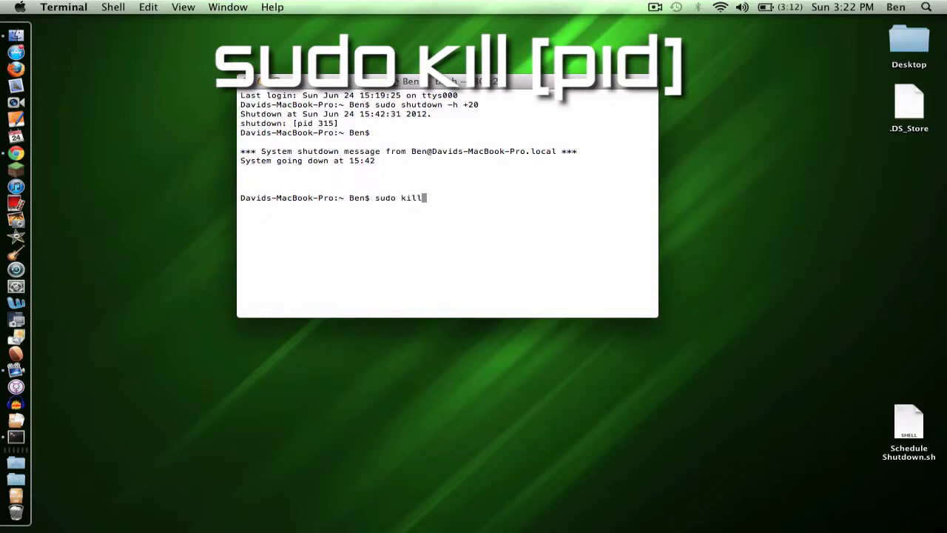
type("315")
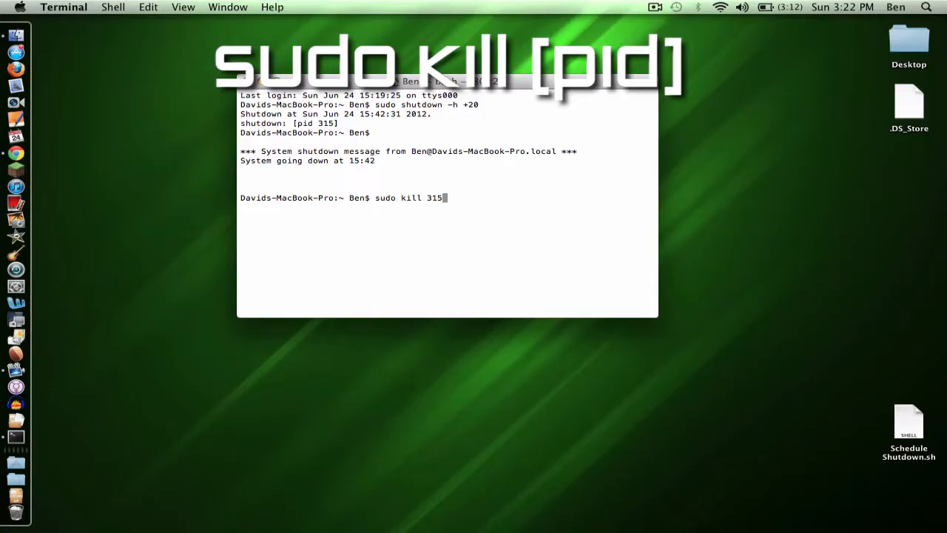
left_click(21, 6)
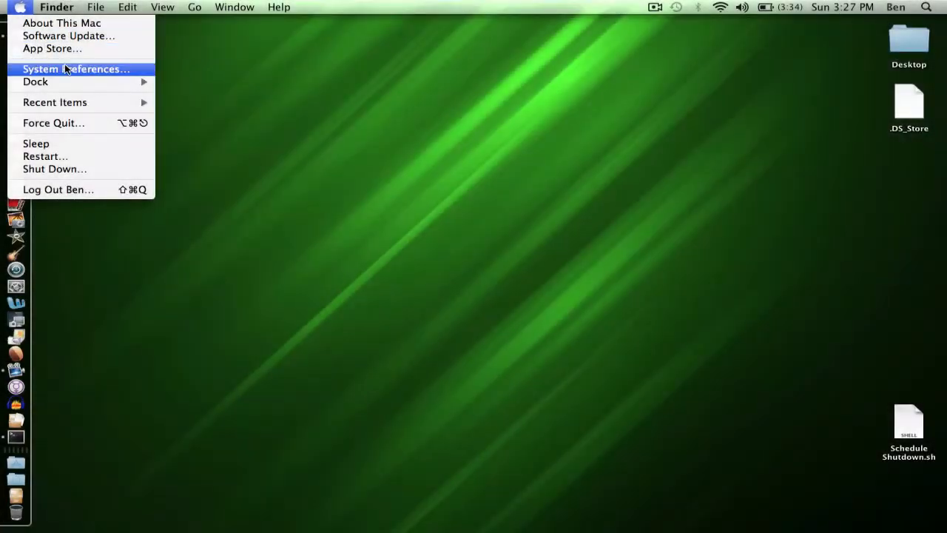
Show all preference panes, enter Energy Saver and bring up its Schedule options
left_click(77, 70)
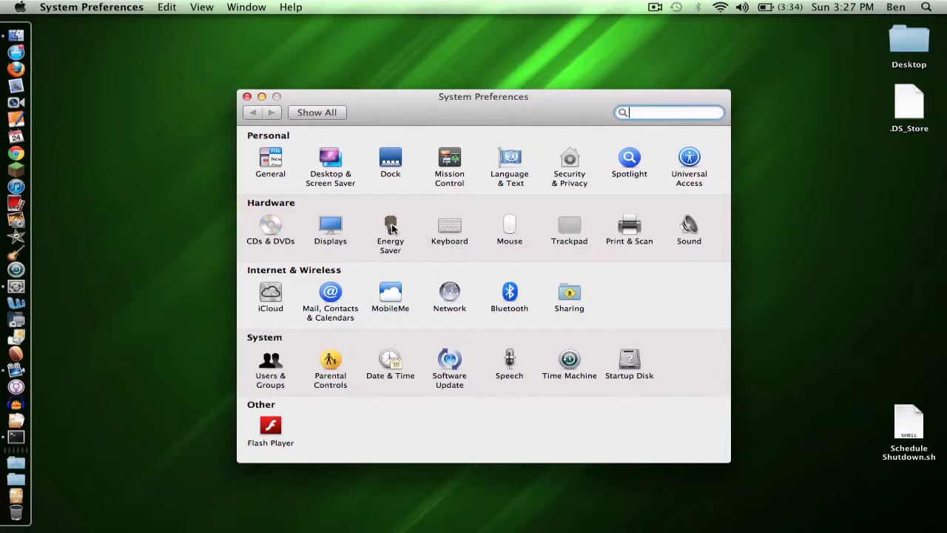
left_click(391, 225)
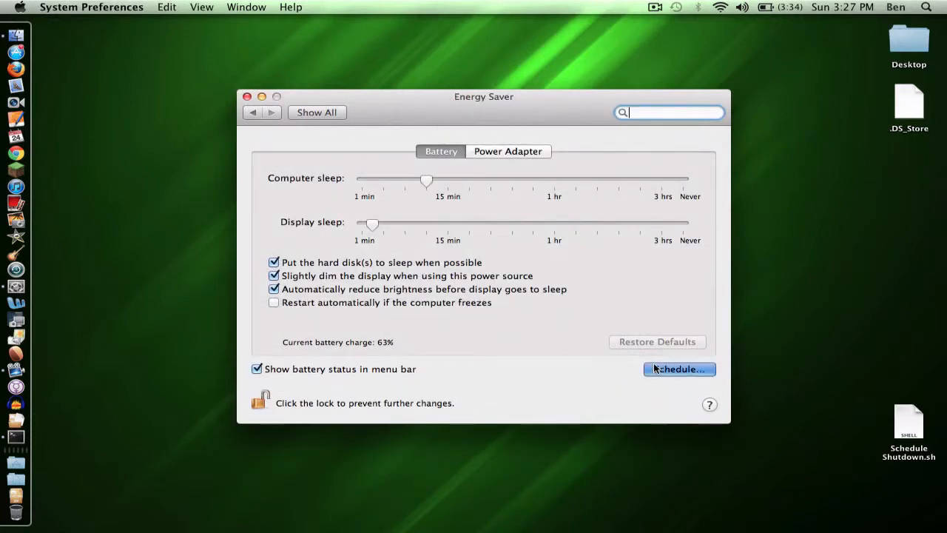
left_click(678, 369)
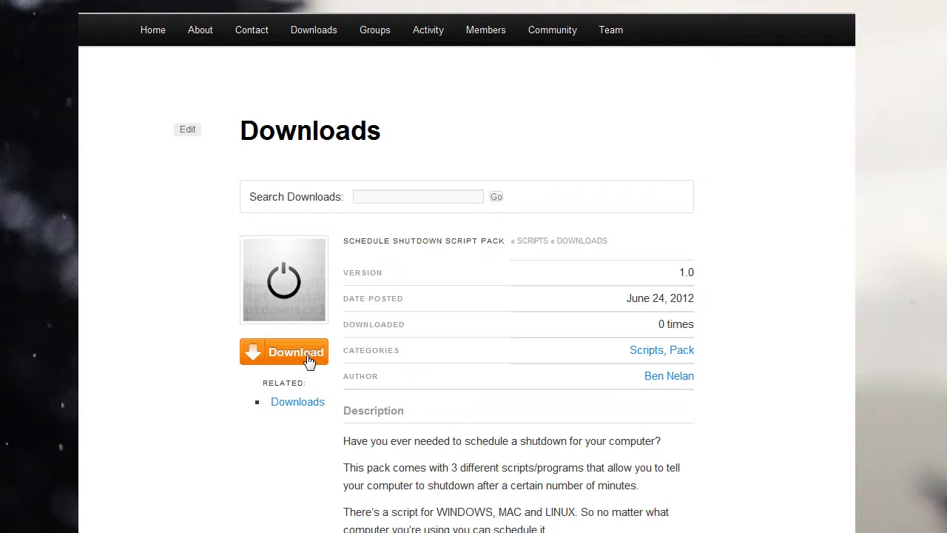
Download the Schedule Shutdown Script Pack and select the Windows .bat file in its folder
left_click(284, 352)
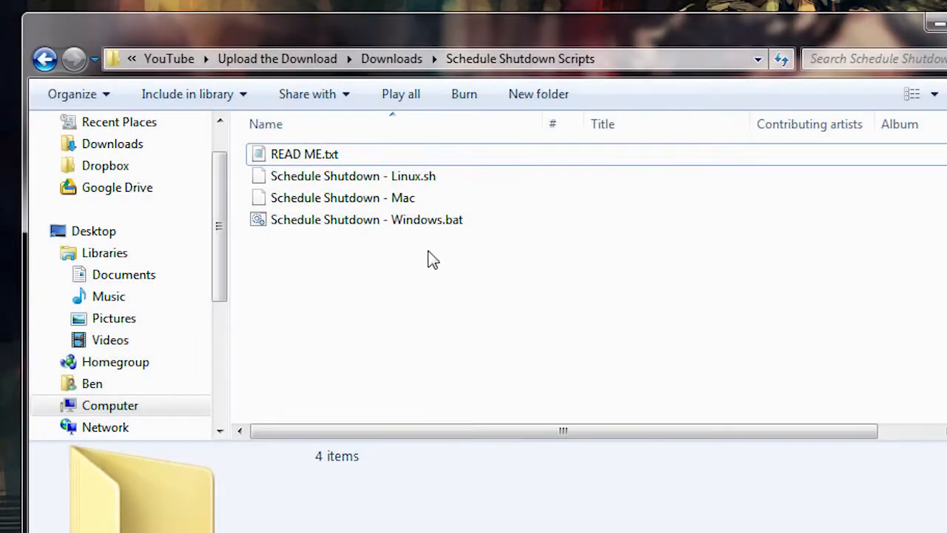
left_click(365, 219)
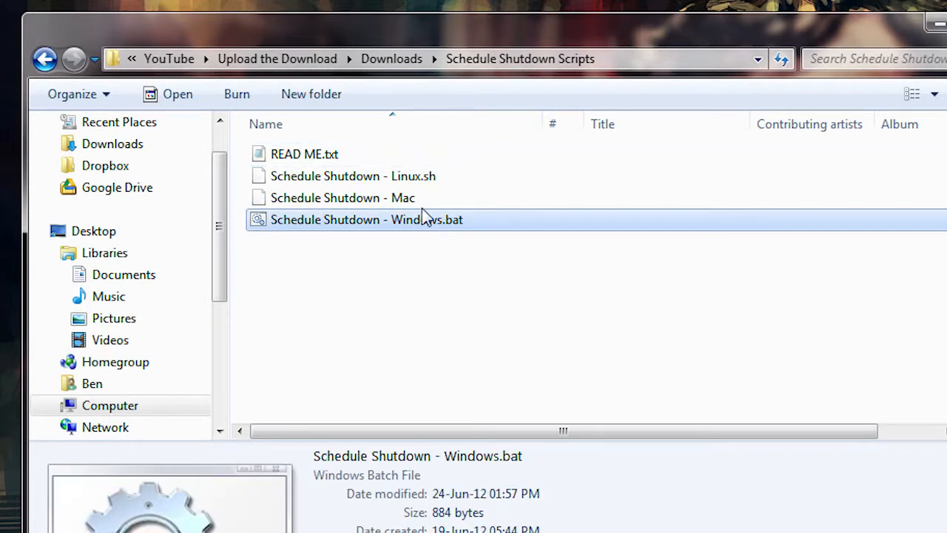
left_click(342, 198)
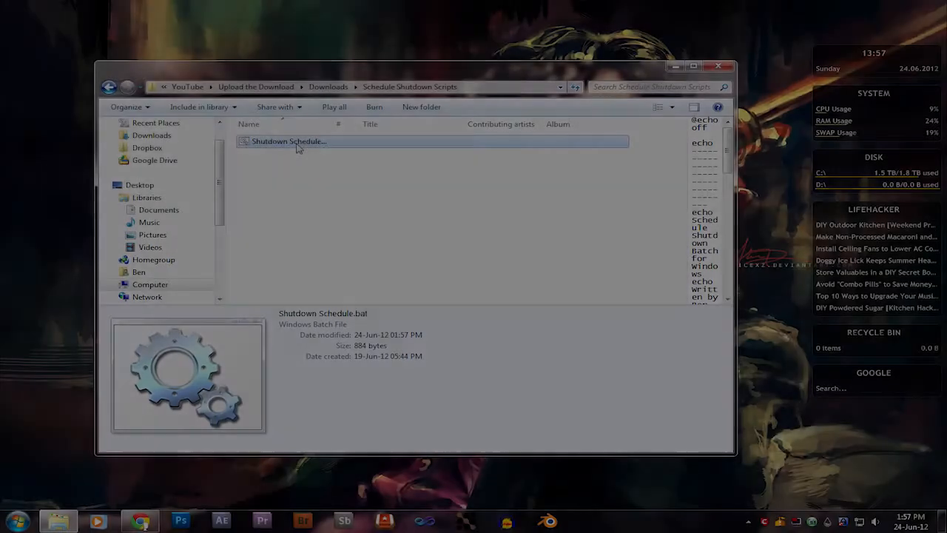
Run the Windows shutdown batch script, enter 20 minutes and confirm with y
double_click(289, 142)
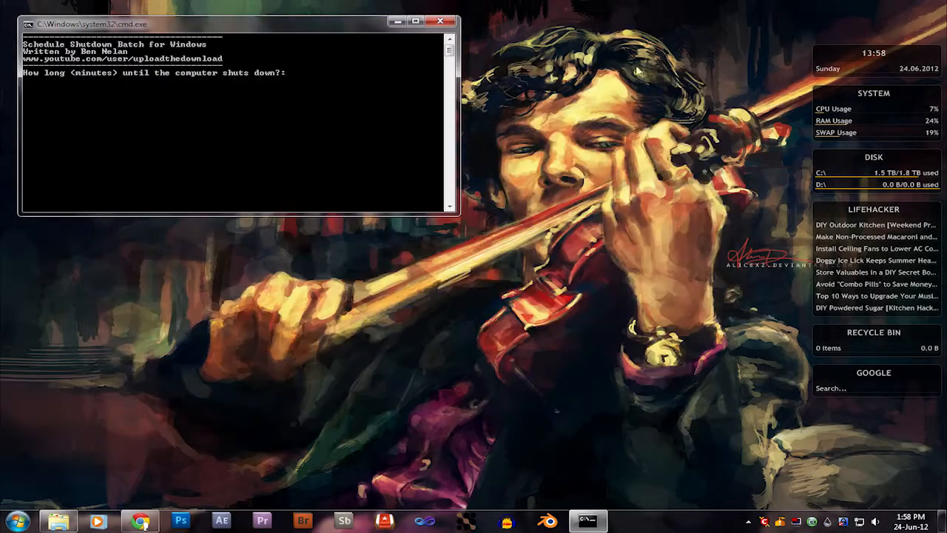
left_click_drag(222, 23, 382, 137)
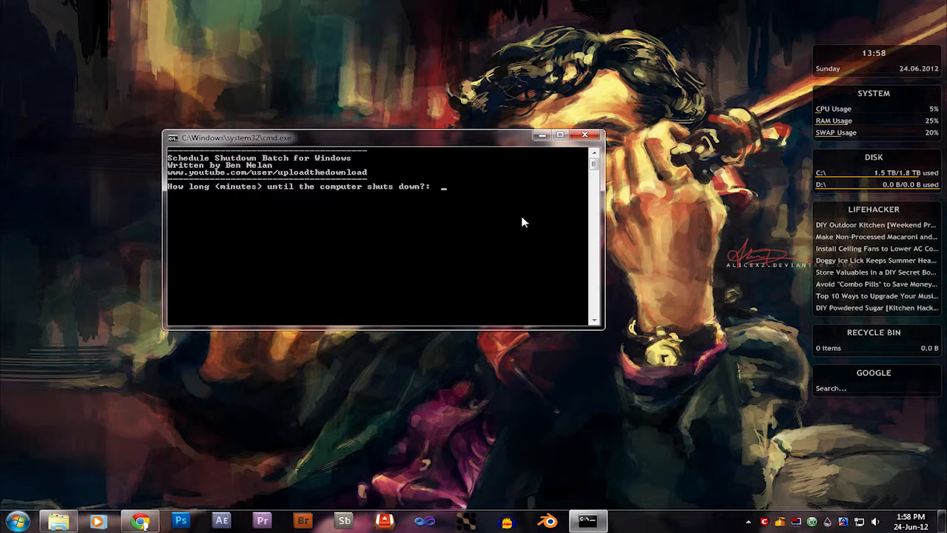
type("20")
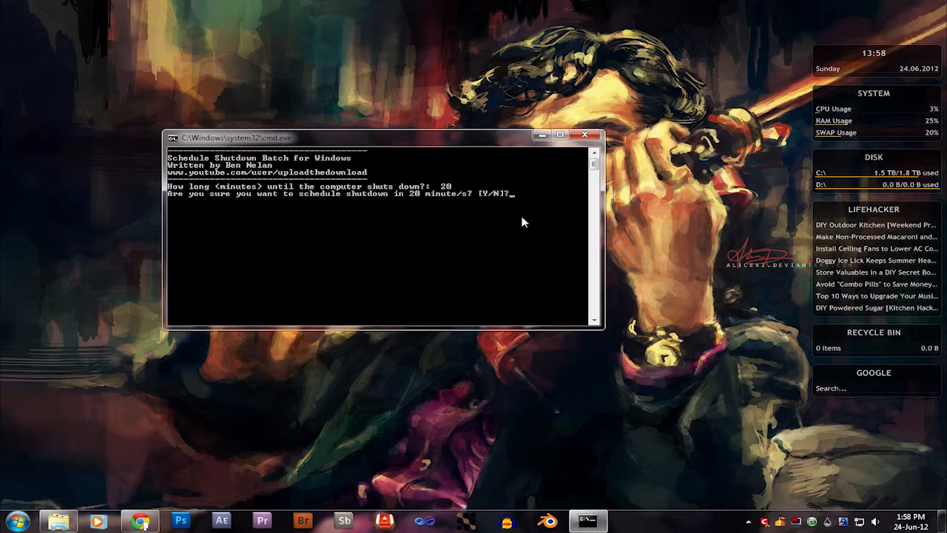
type("y")
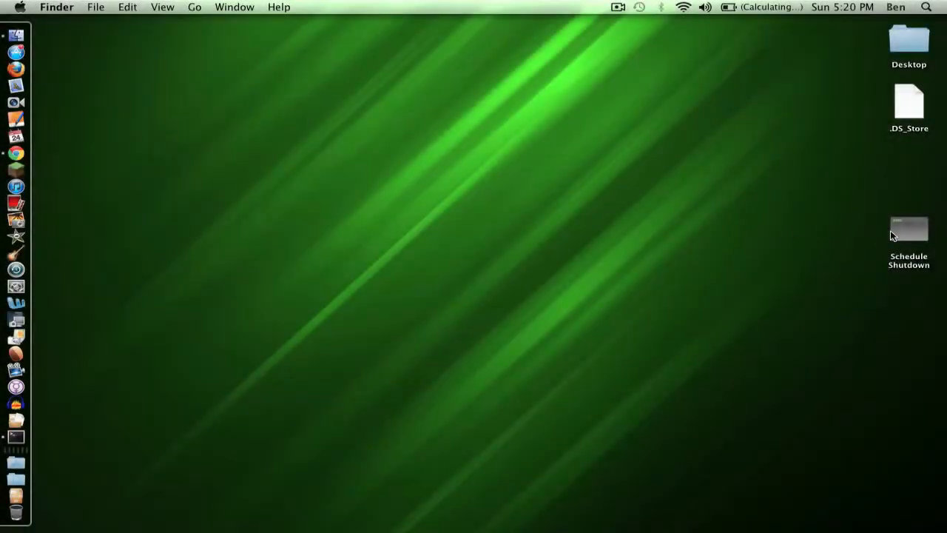
Run the Mac Schedule Shutdown script from the desktop, enter 20 and confirm yes
double_click(909, 228)
type("1")
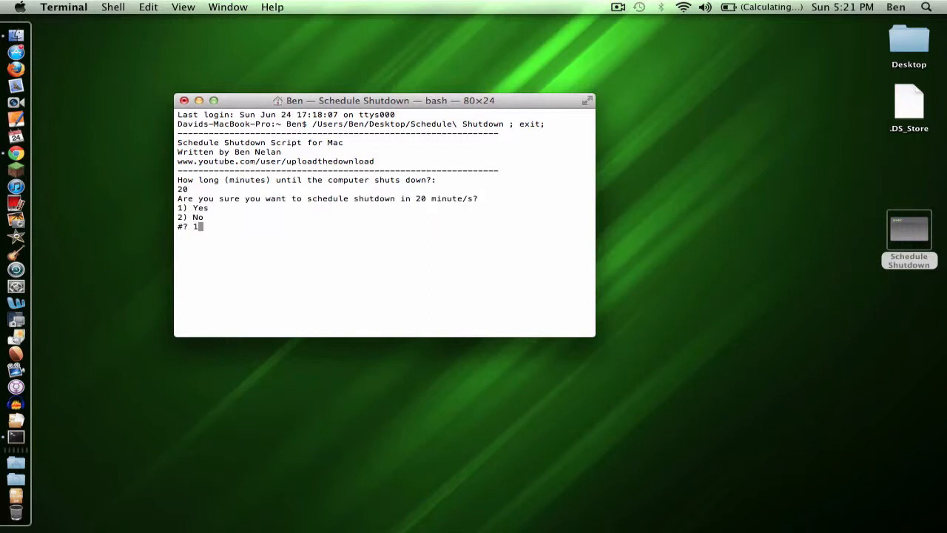
key("return")
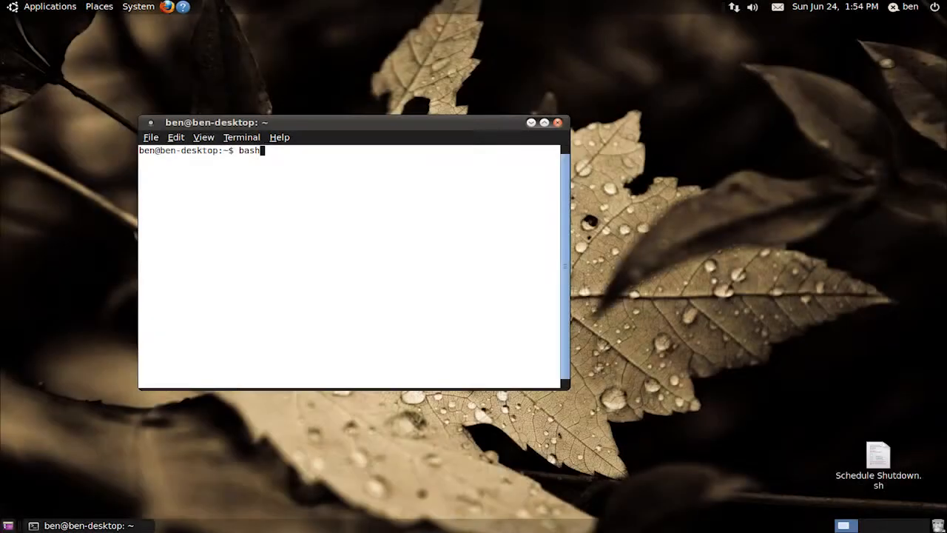
Drag Schedule Shutdown.sh into the terminal after bash and run the script
left_click_drag(879, 458, 502, 191)
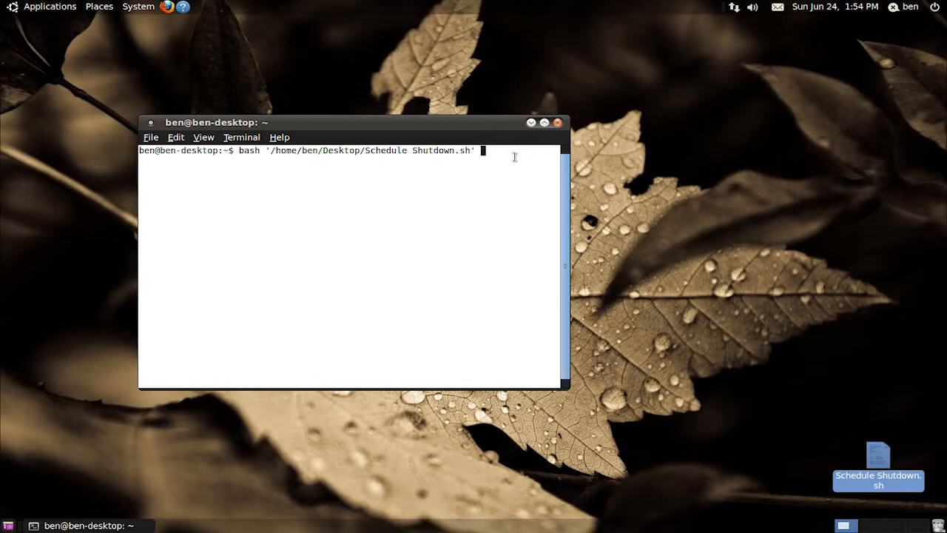
key("Return")
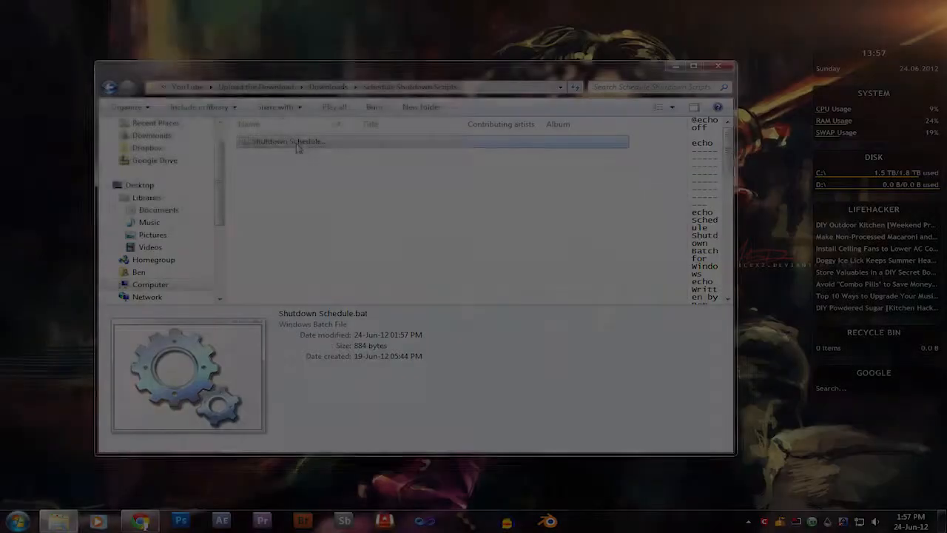
Launch Shutdown Schedule.bat, then open System Preferences from the Apple menu on the Mac
double_click(287, 142)
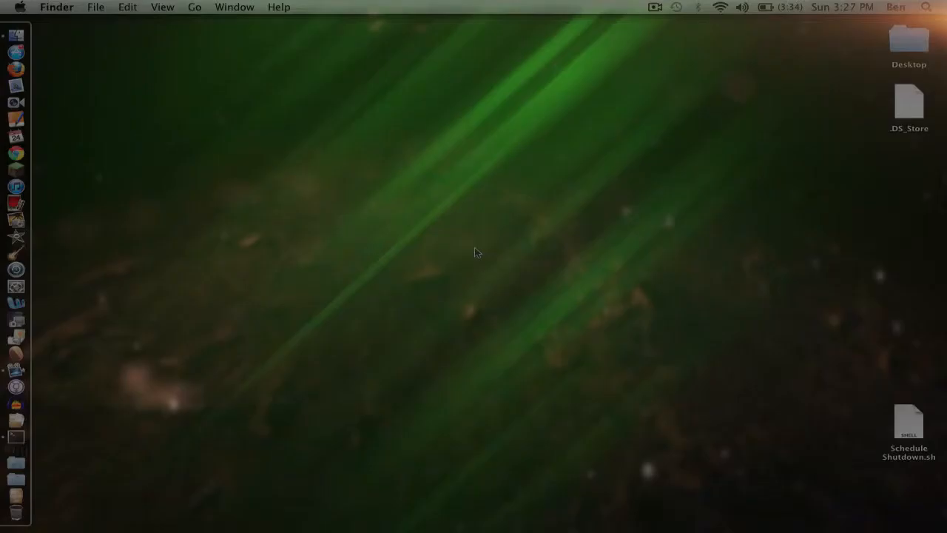
left_click(21, 6)
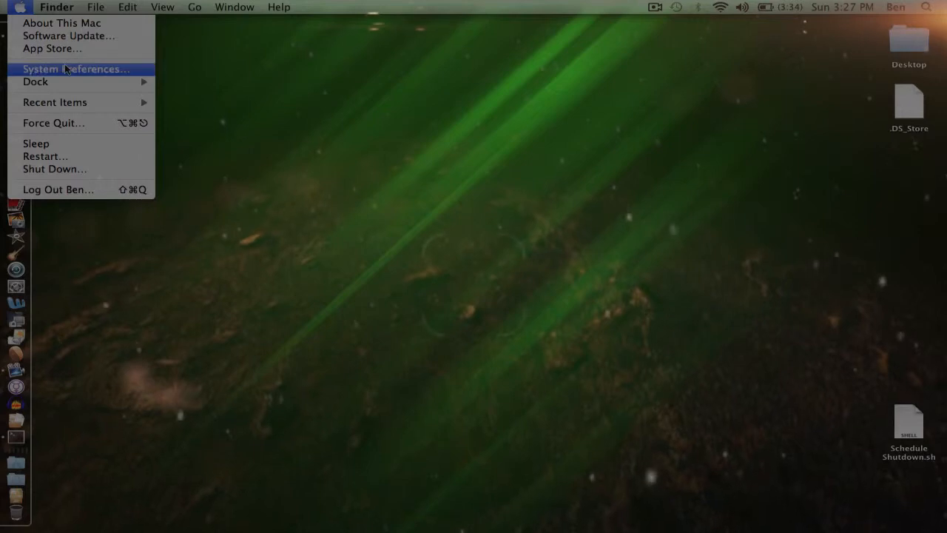
left_click(75, 68)
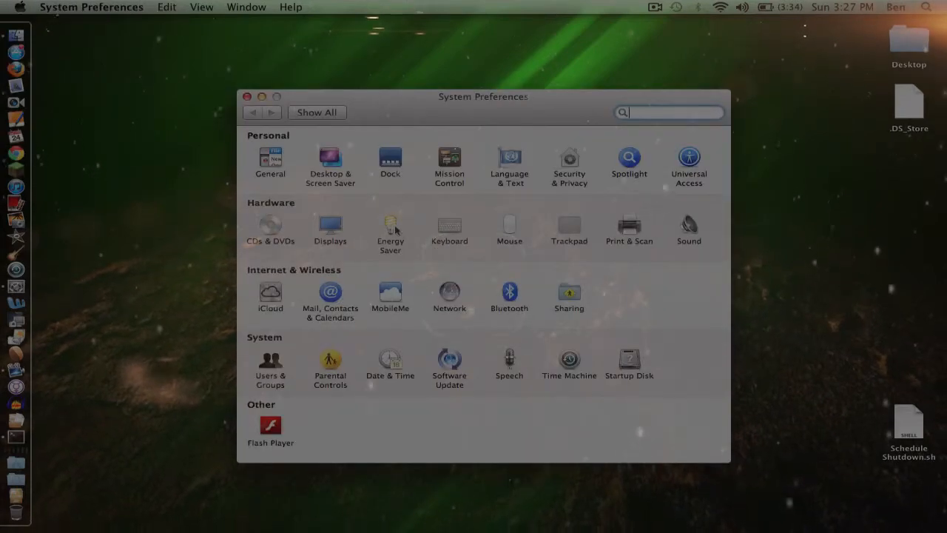